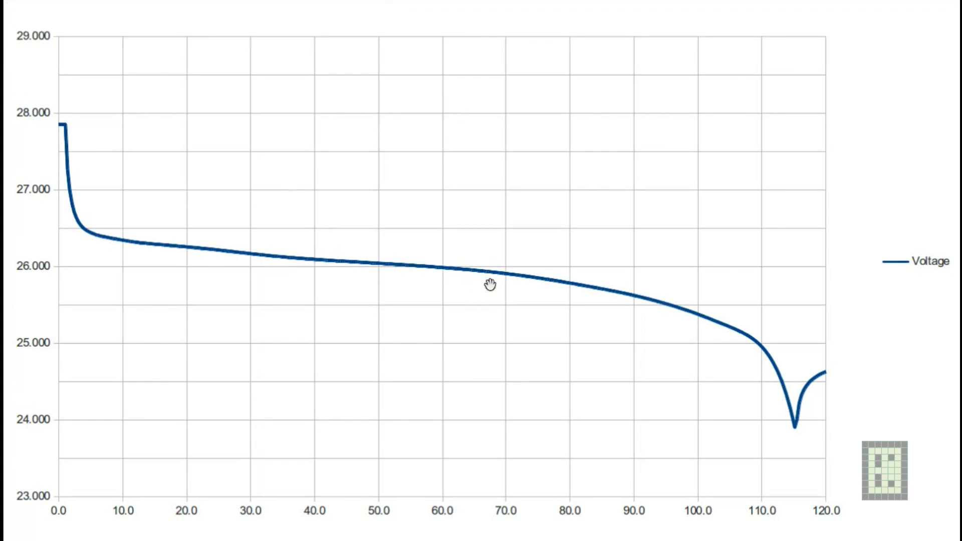
mouse_move(730, 361)
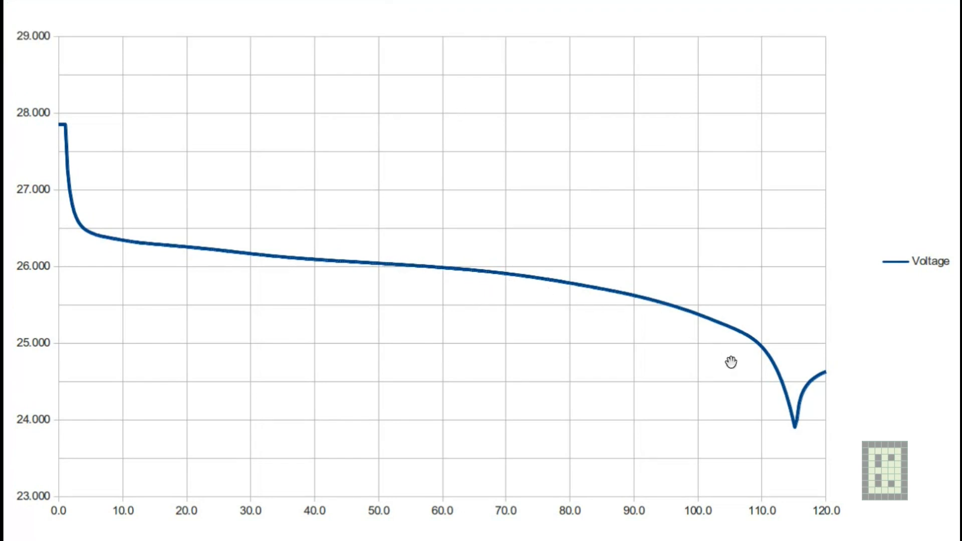
mouse_move(710, 328)
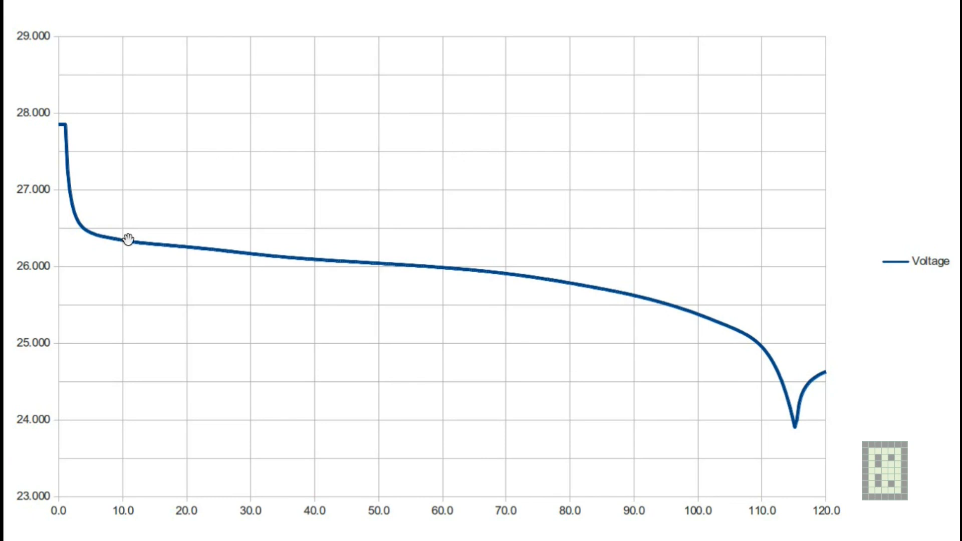
mouse_move(113, 262)
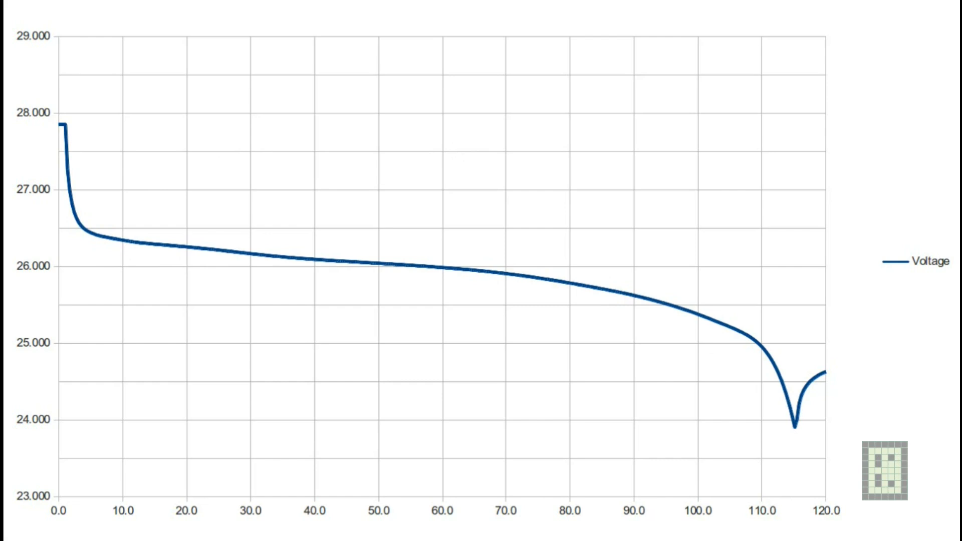
mouse_move(283, 225)
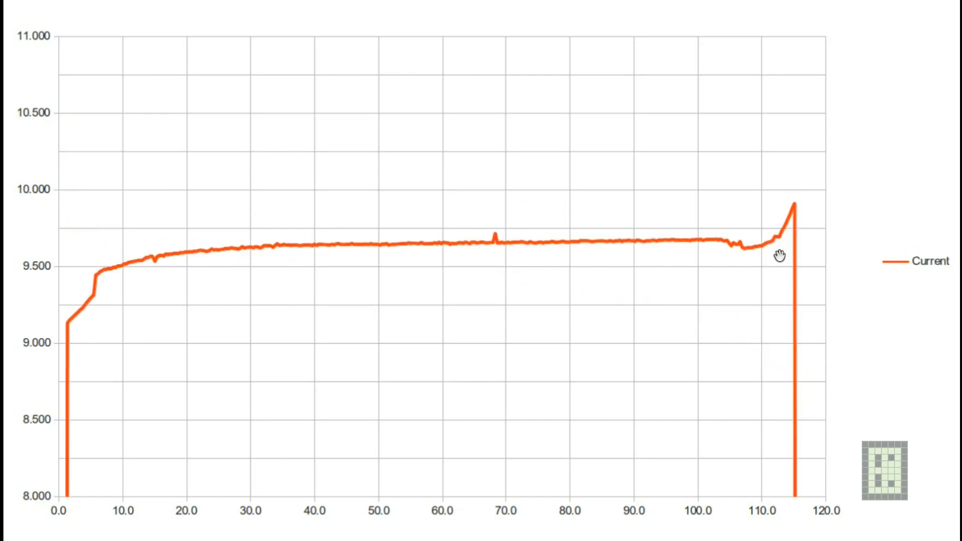
mouse_move(117, 264)
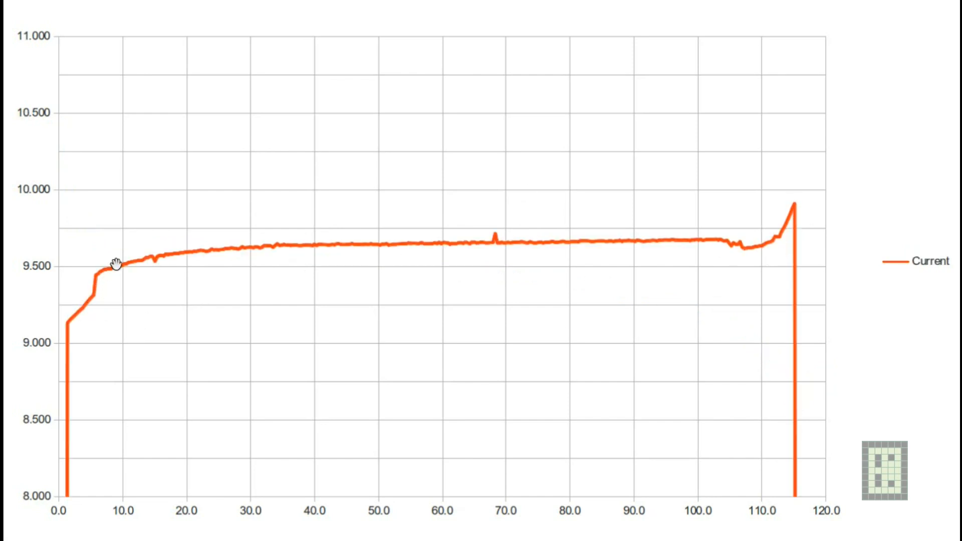
mouse_move(86, 284)
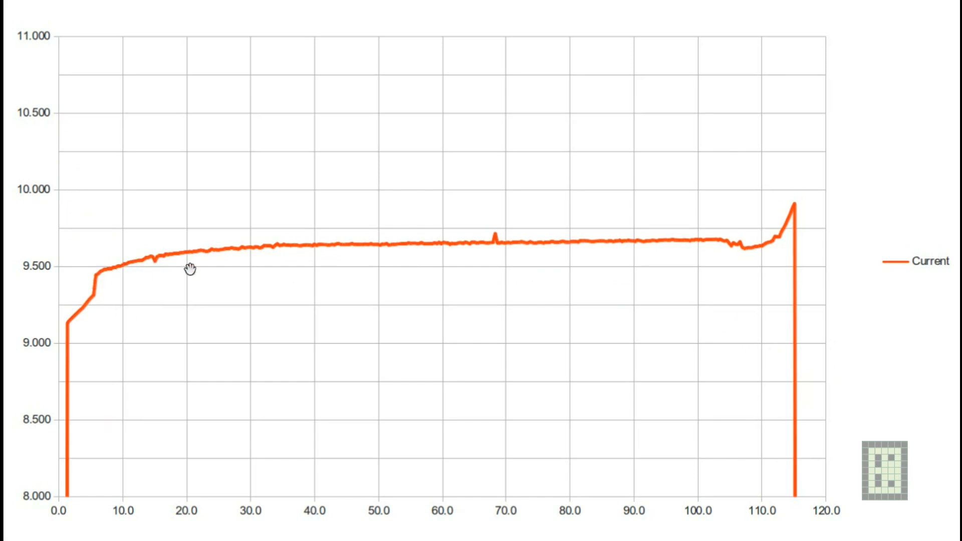
mouse_move(265, 260)
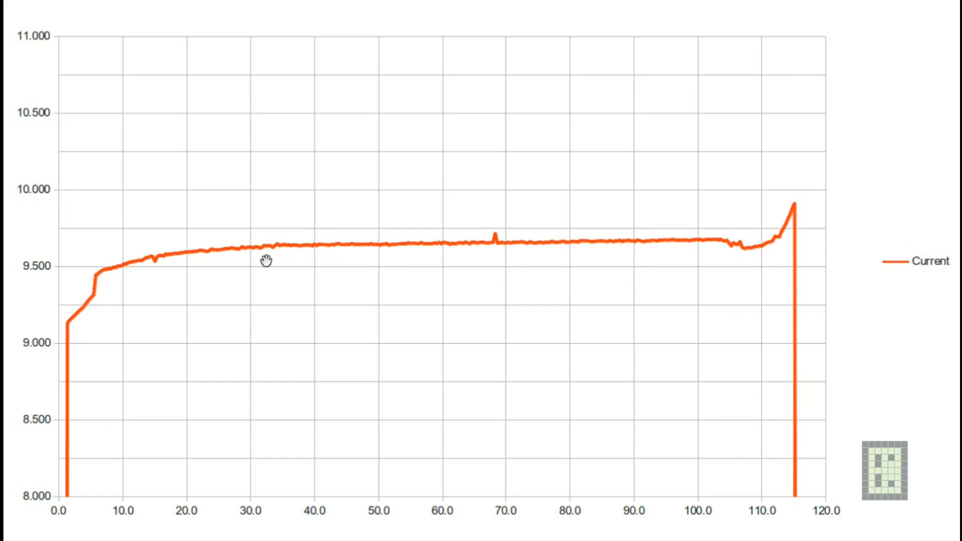
mouse_move(621, 243)
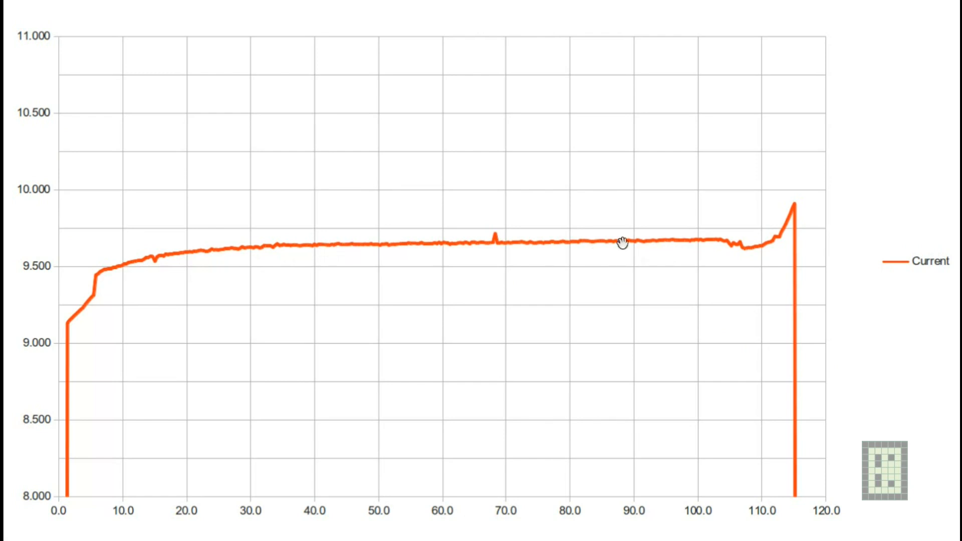
mouse_move(532, 219)
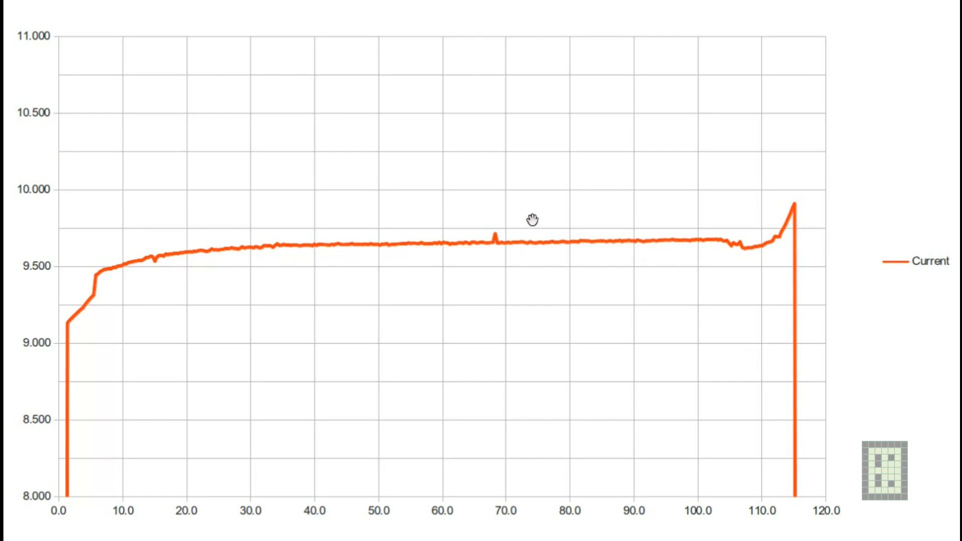
mouse_move(366, 250)
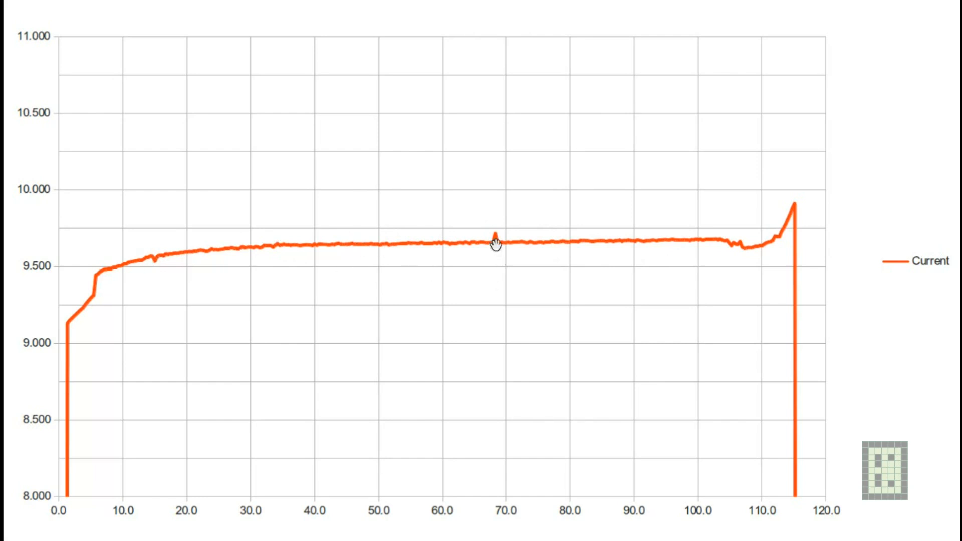
mouse_move(477, 251)
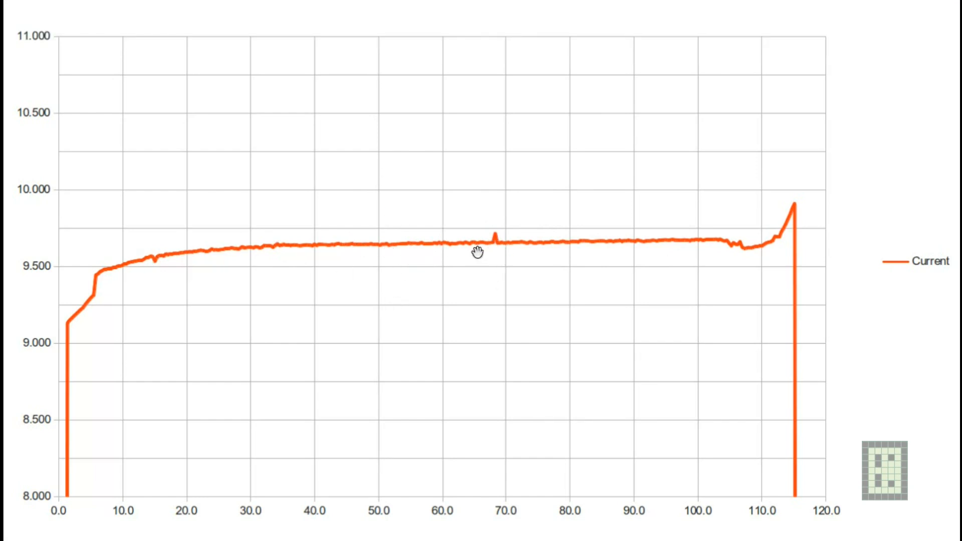
mouse_move(782, 296)
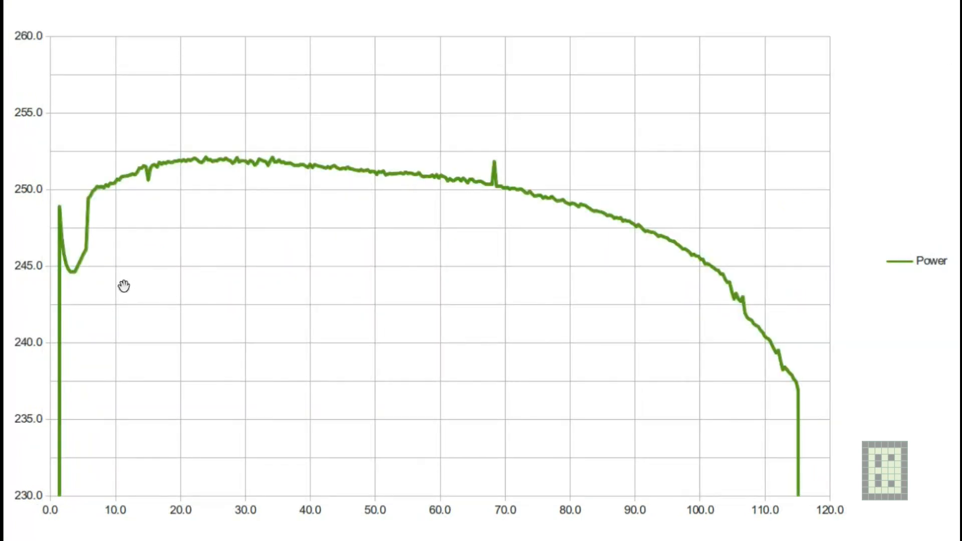
mouse_move(774, 363)
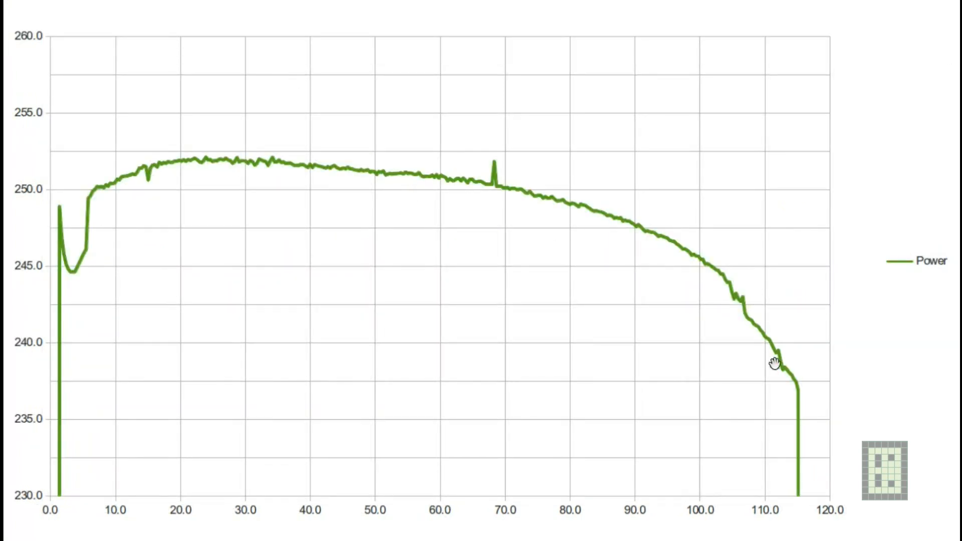
mouse_move(735, 341)
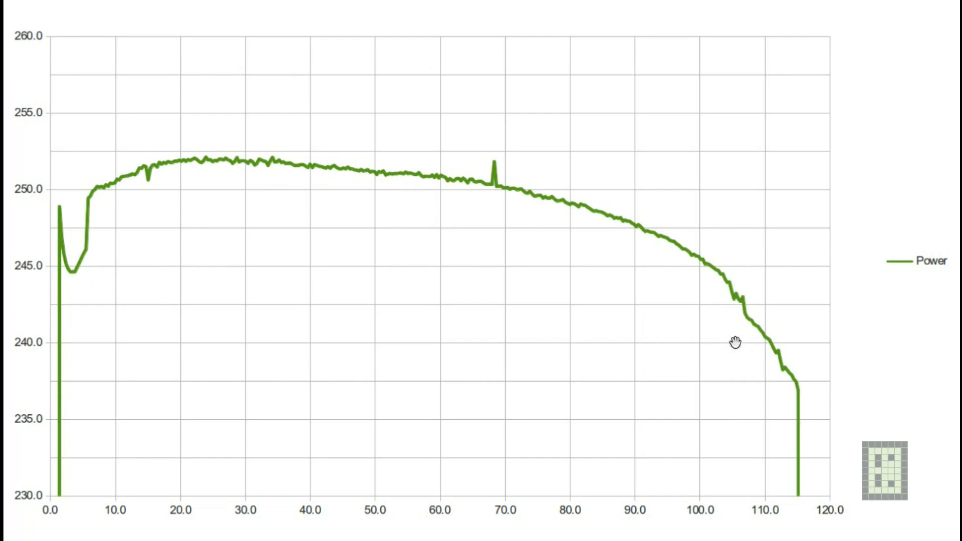
mouse_move(809, 350)
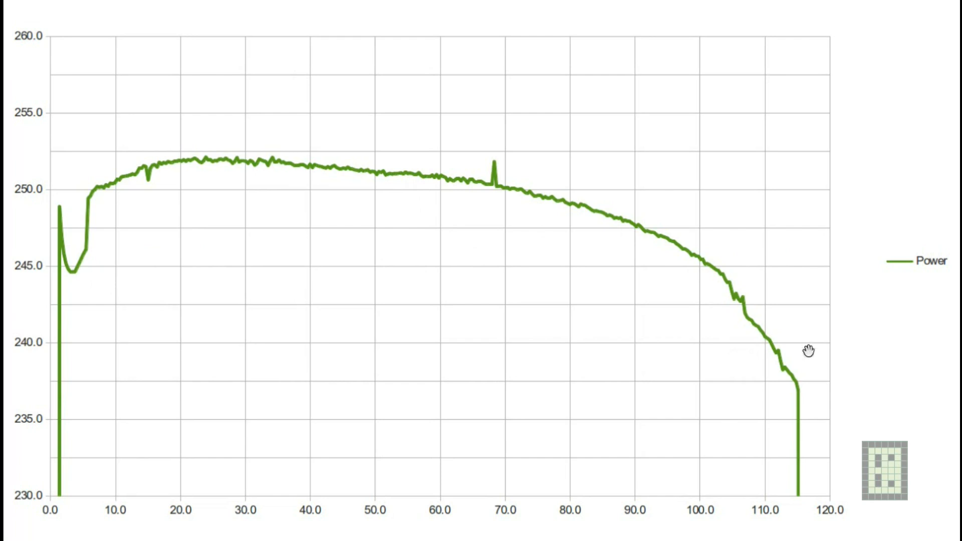
mouse_move(792, 343)
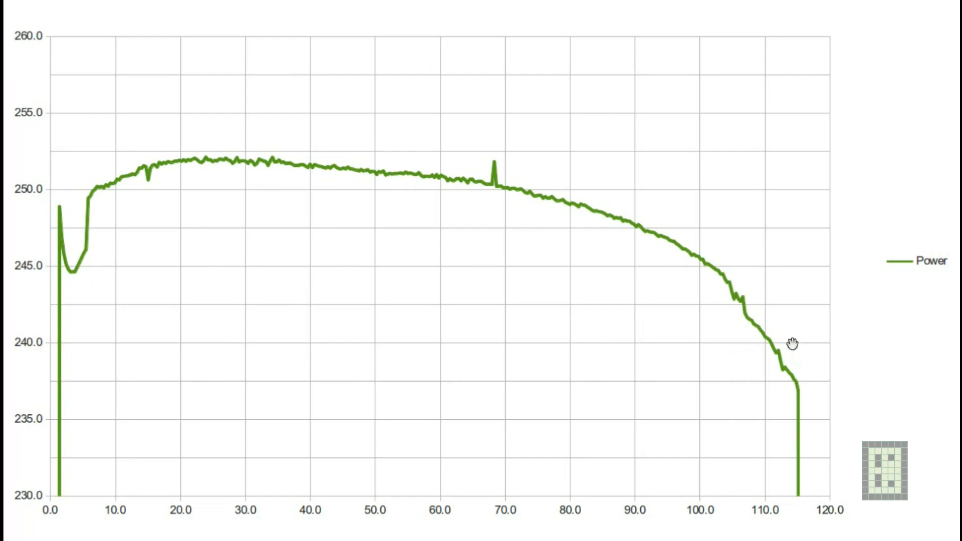
mouse_move(241, 243)
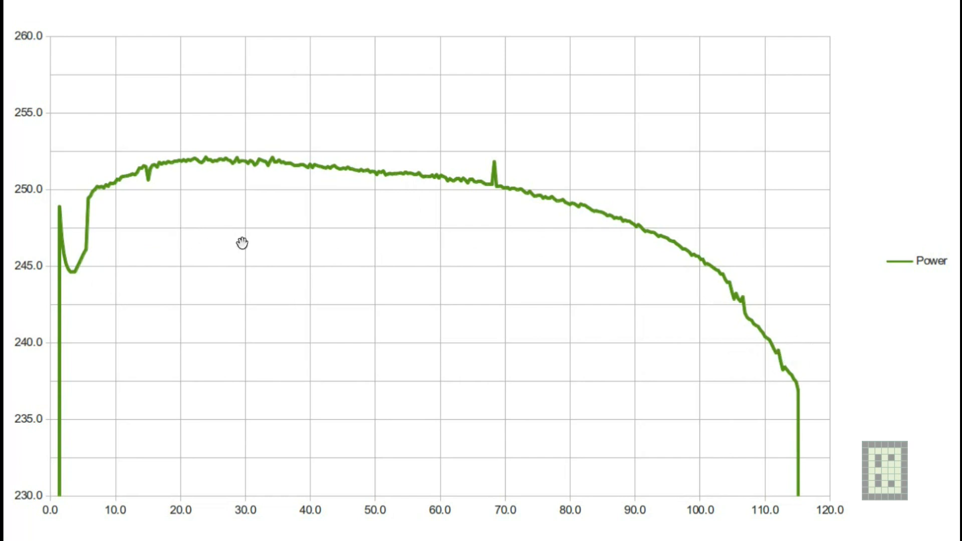
mouse_move(276, 256)
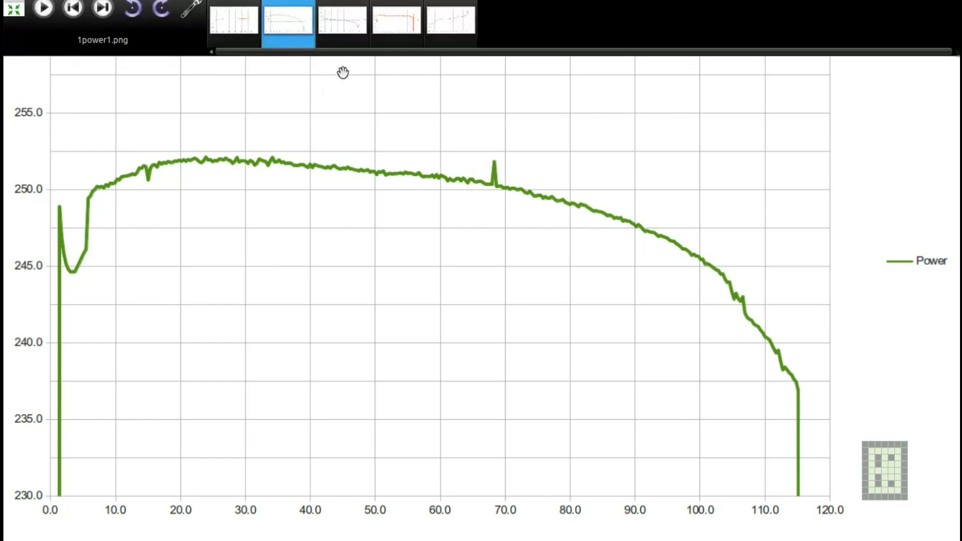
click(396, 24)
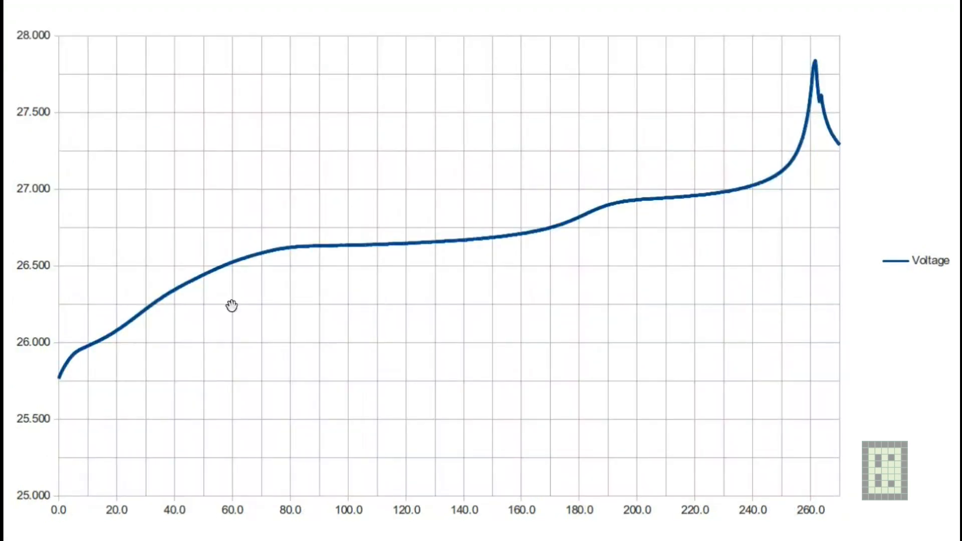
mouse_move(87, 379)
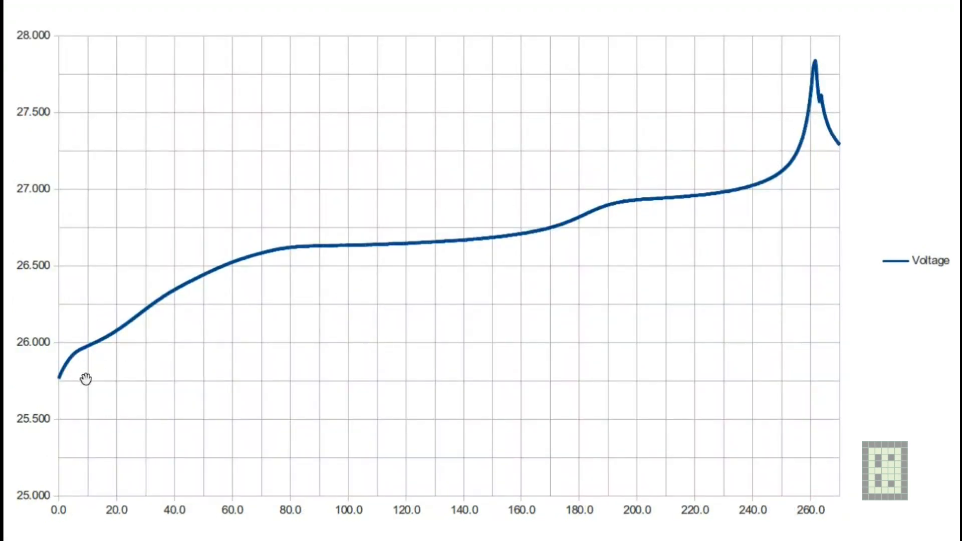
mouse_move(703, 324)
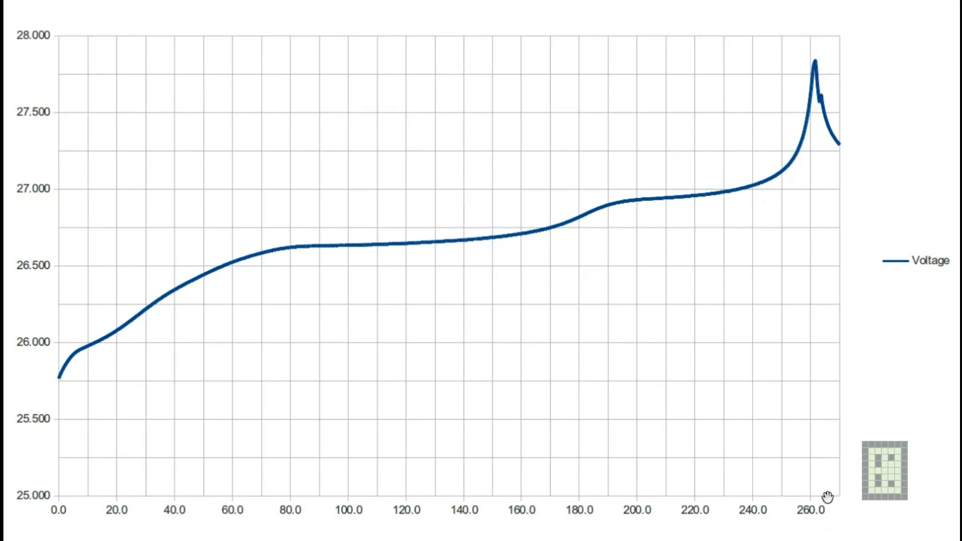
mouse_move(807, 462)
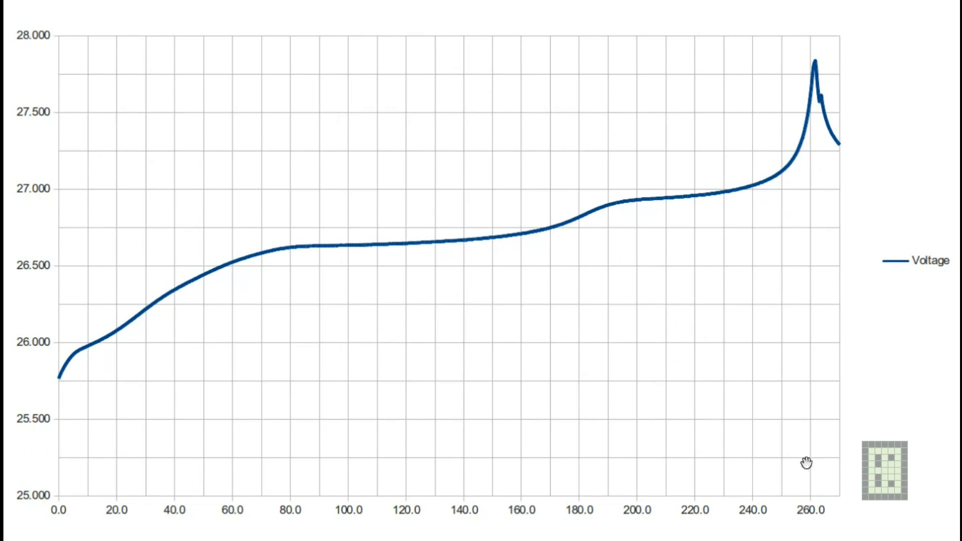
mouse_move(140, 407)
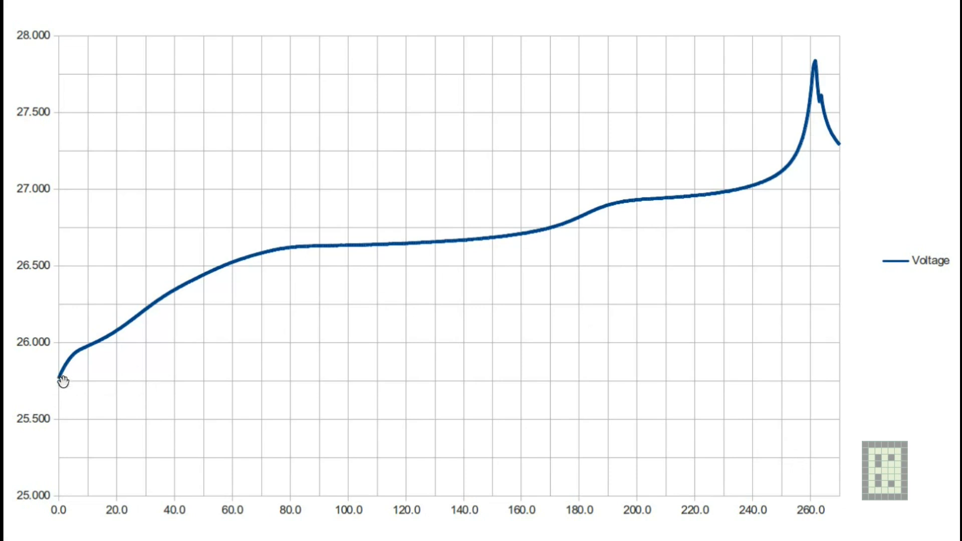
mouse_move(788, 435)
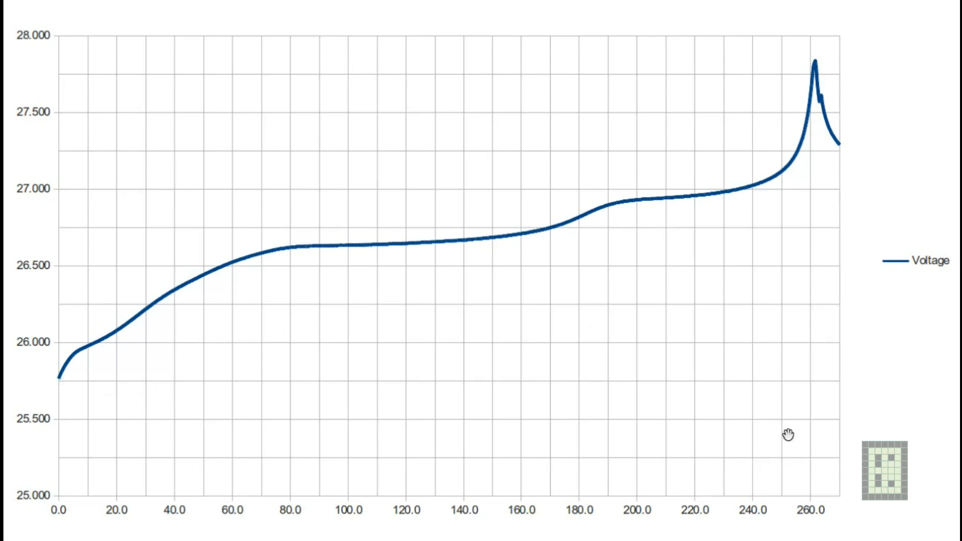
mouse_move(675, 457)
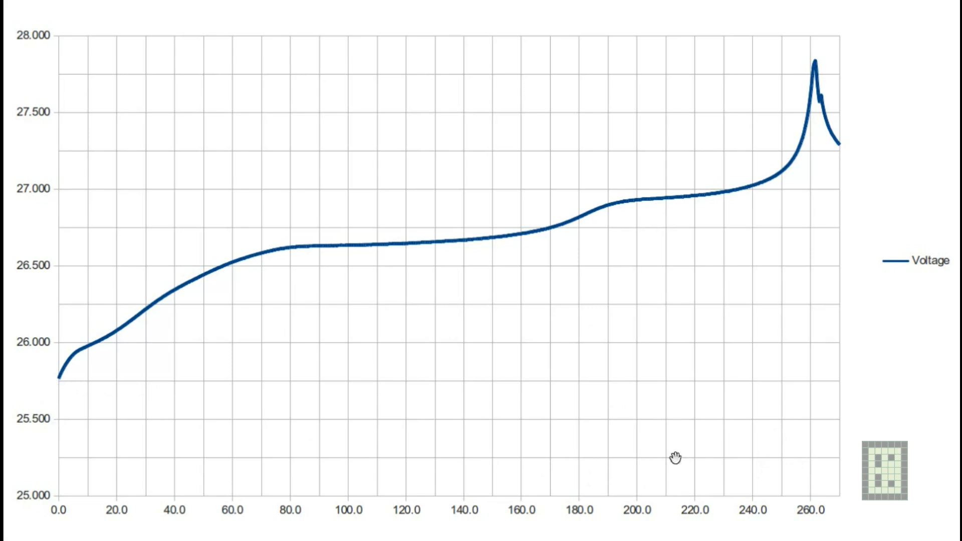
mouse_move(53, 388)
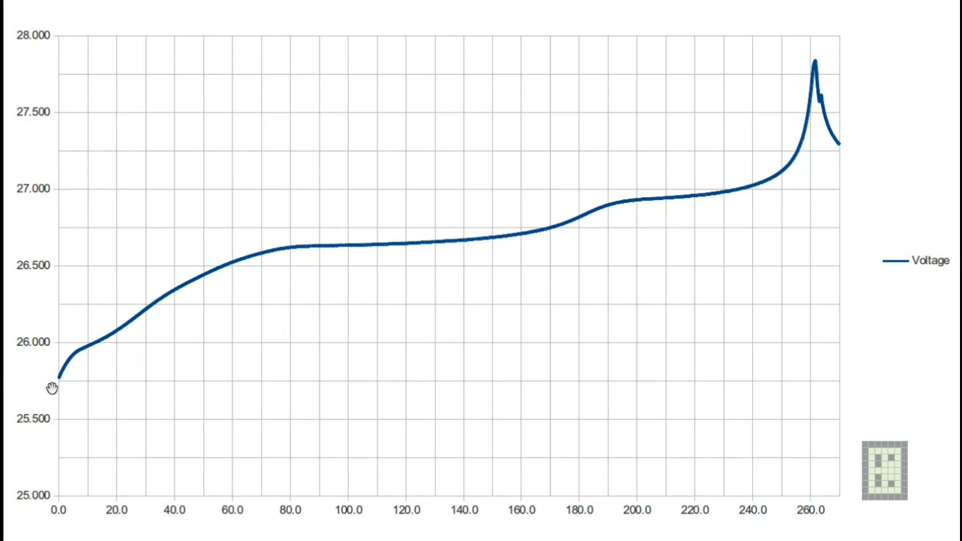
mouse_move(62, 382)
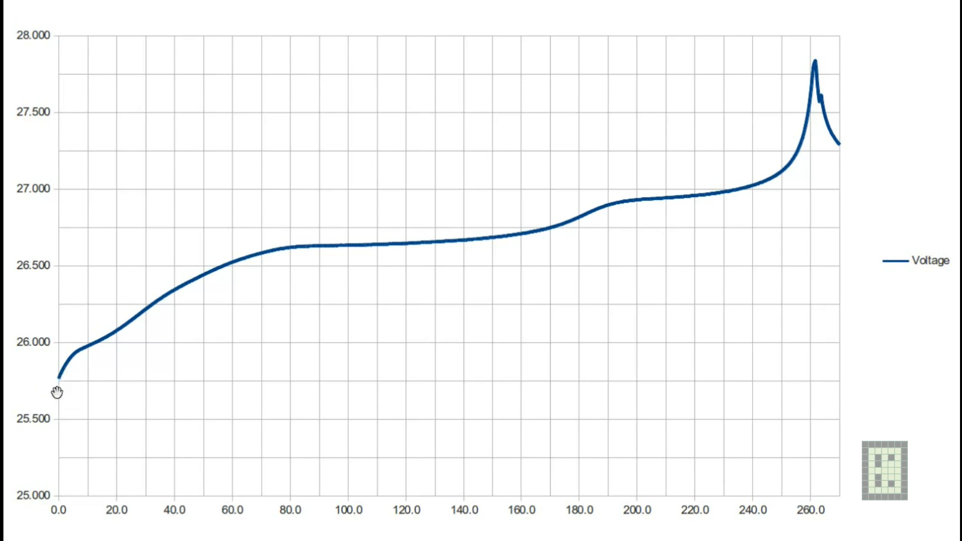
mouse_move(63, 379)
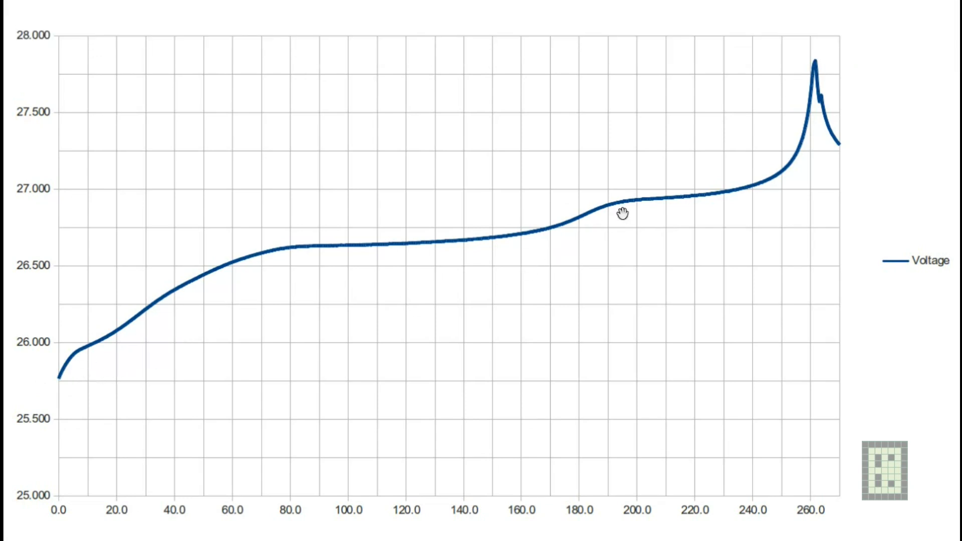
mouse_move(136, 349)
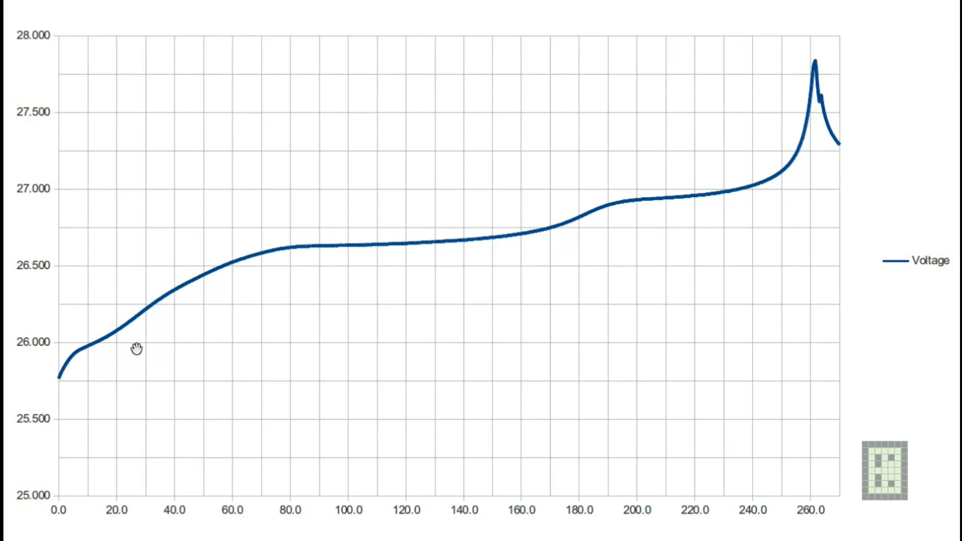
mouse_move(439, 114)
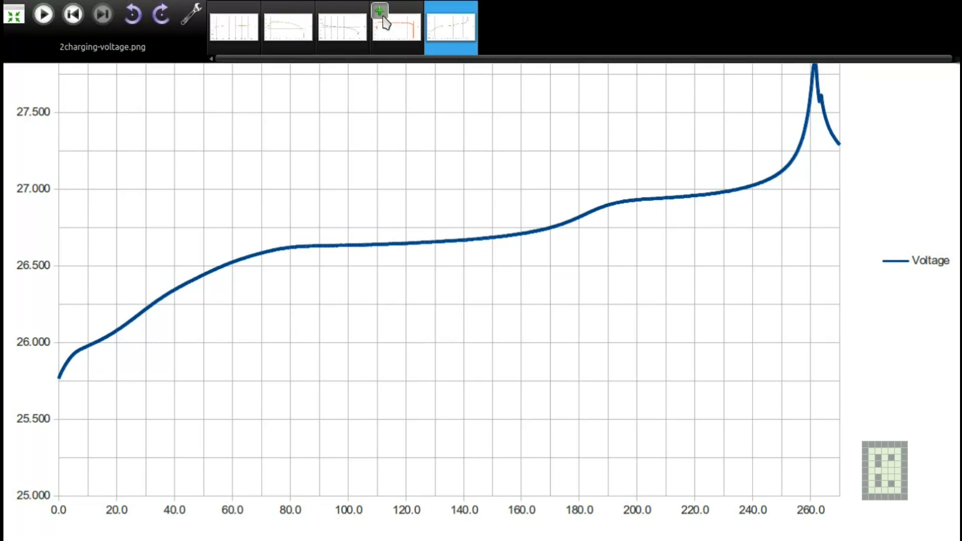
- Open the charging current chart from the fourth thumbnail in the top strip
click(379, 11)
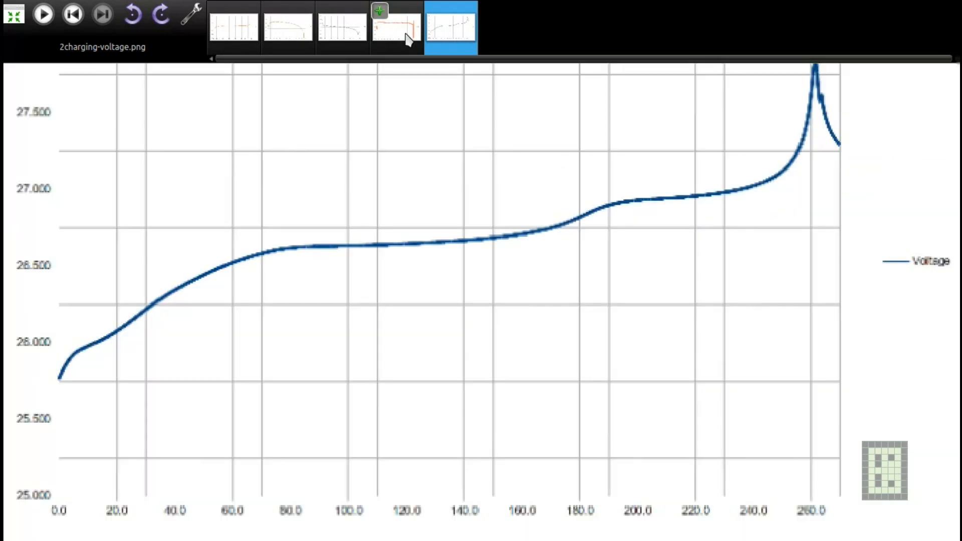
click(394, 27)
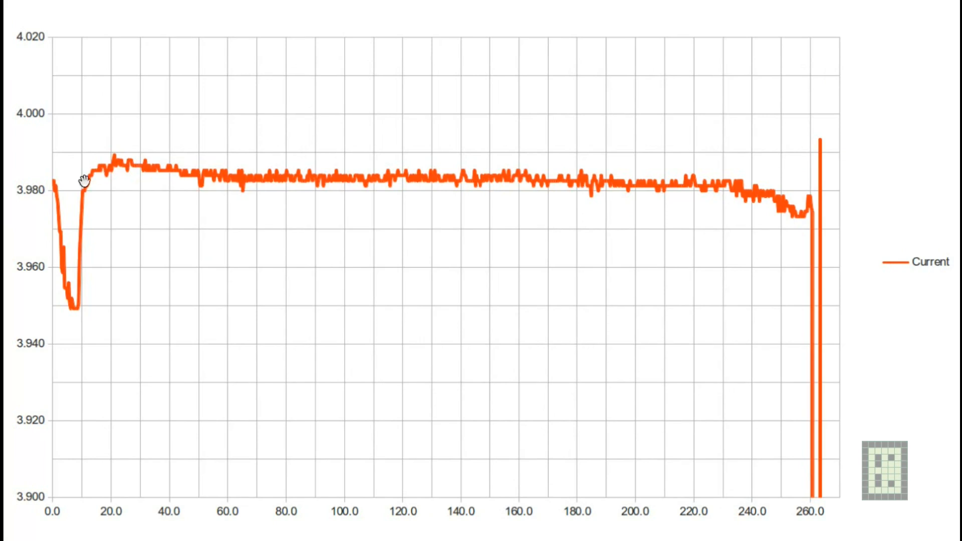
mouse_move(248, 184)
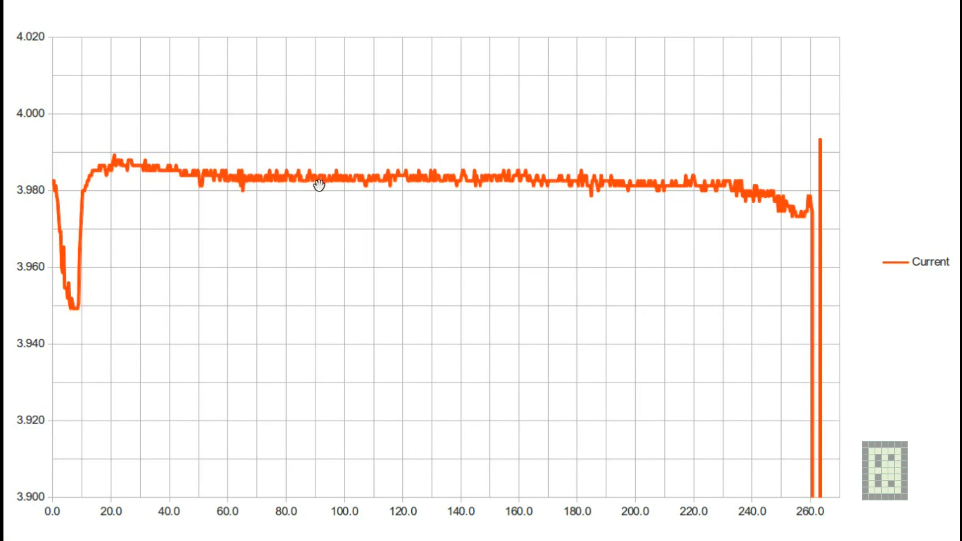
mouse_move(617, 189)
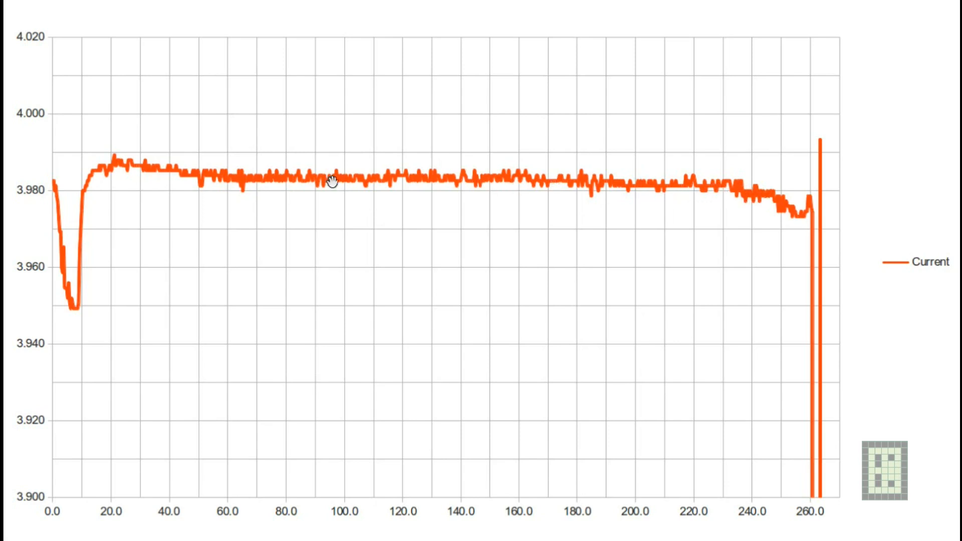
mouse_move(112, 172)
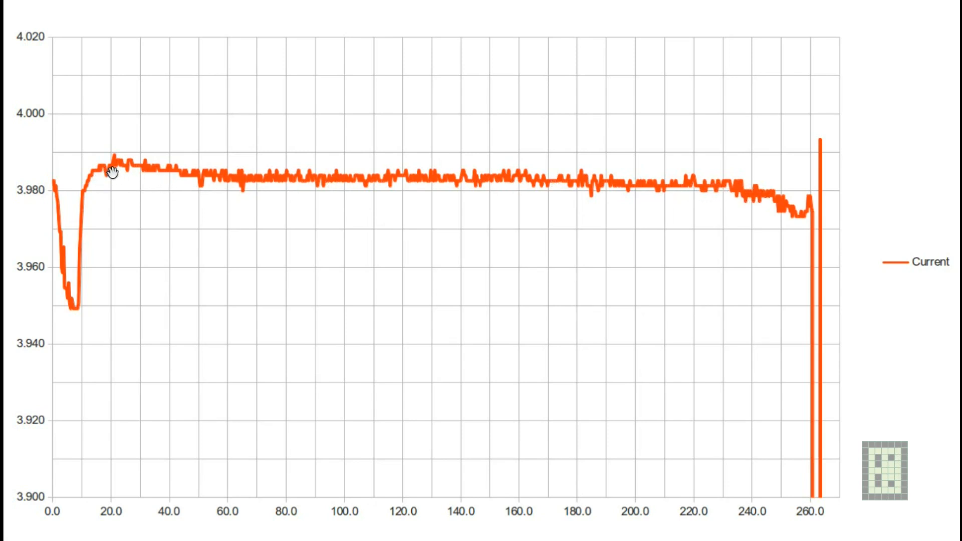
mouse_move(162, 172)
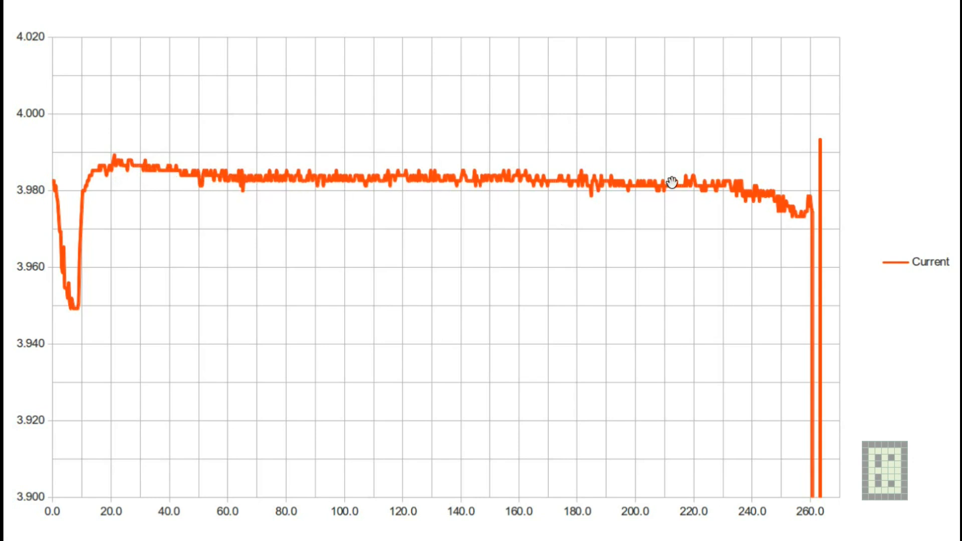
mouse_move(174, 166)
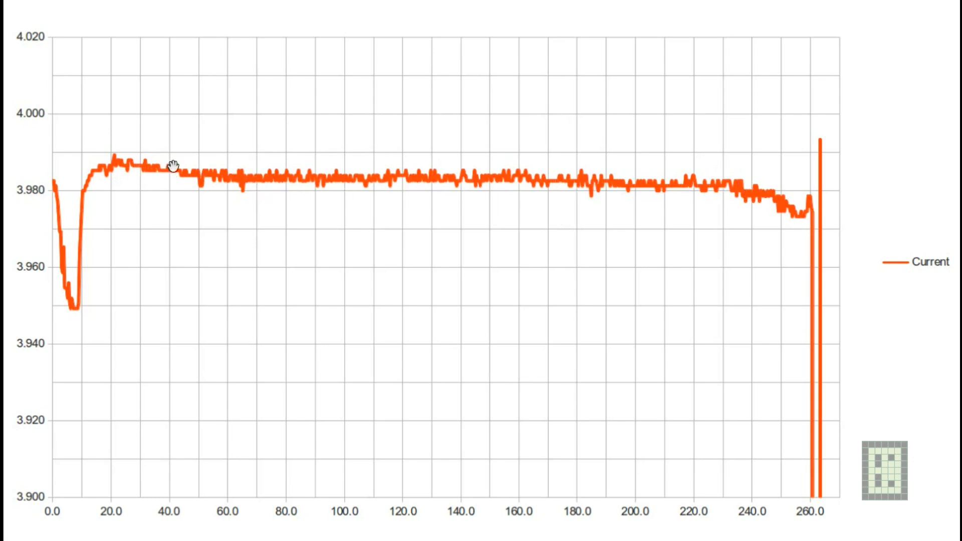
mouse_move(174, 186)
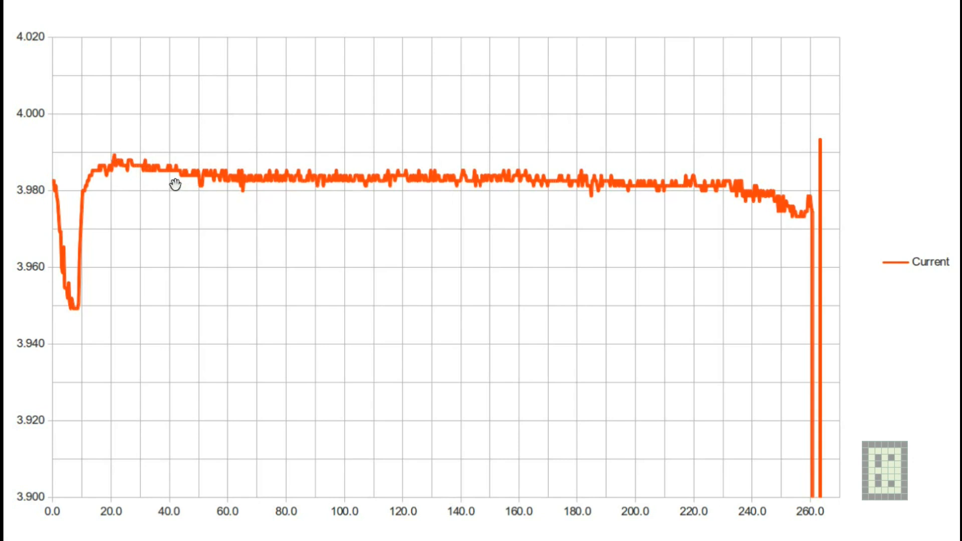